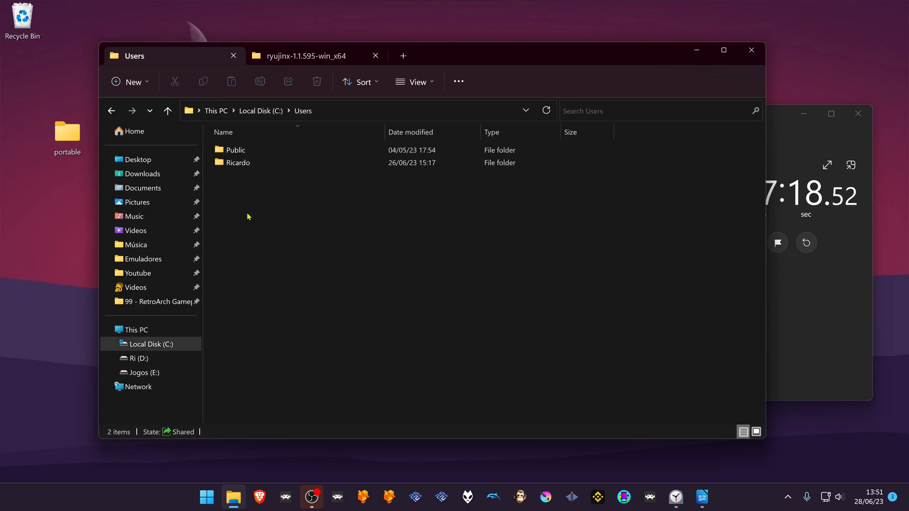
Show hidden items and browse the user folder into AppData > Roaming > Ryujinx.
double_click(238, 161)
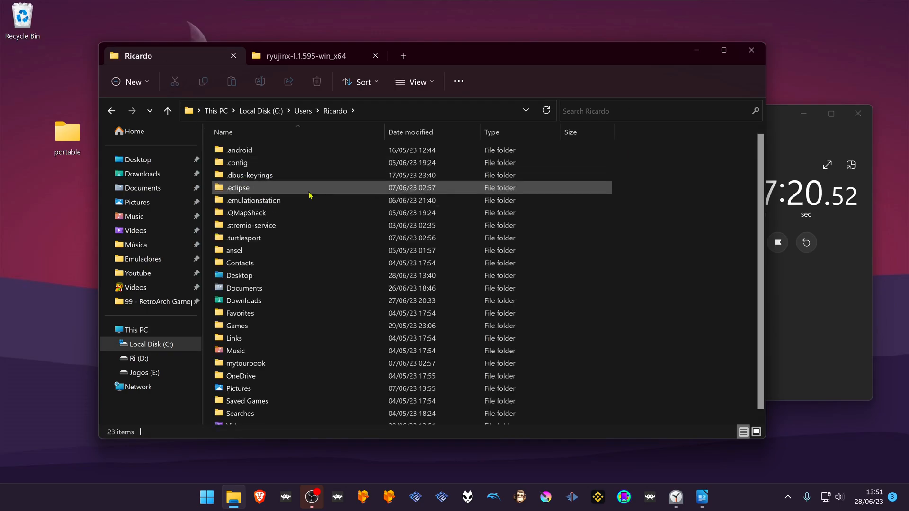
click(414, 81)
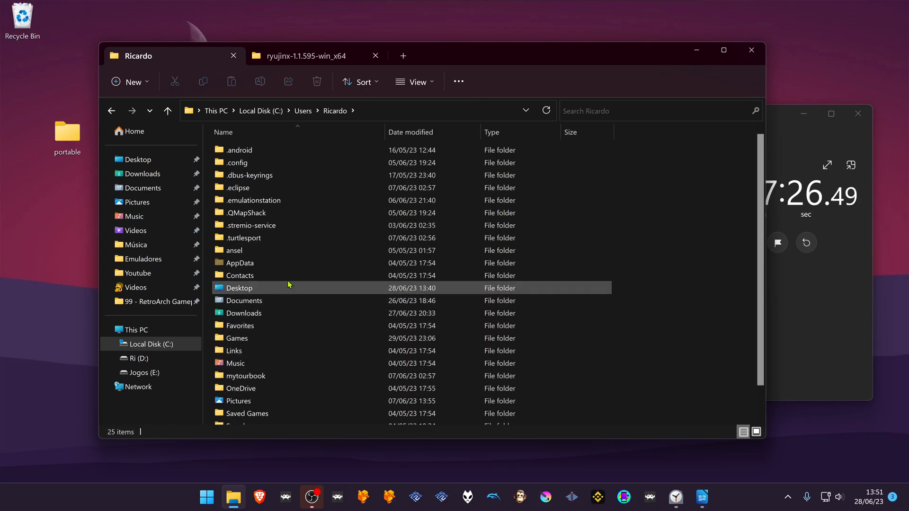
double_click(240, 262)
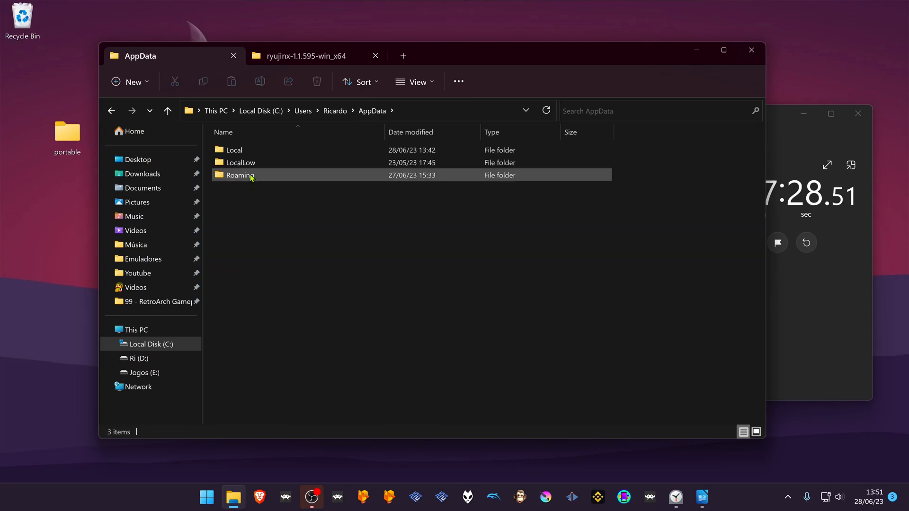
double_click(239, 175)
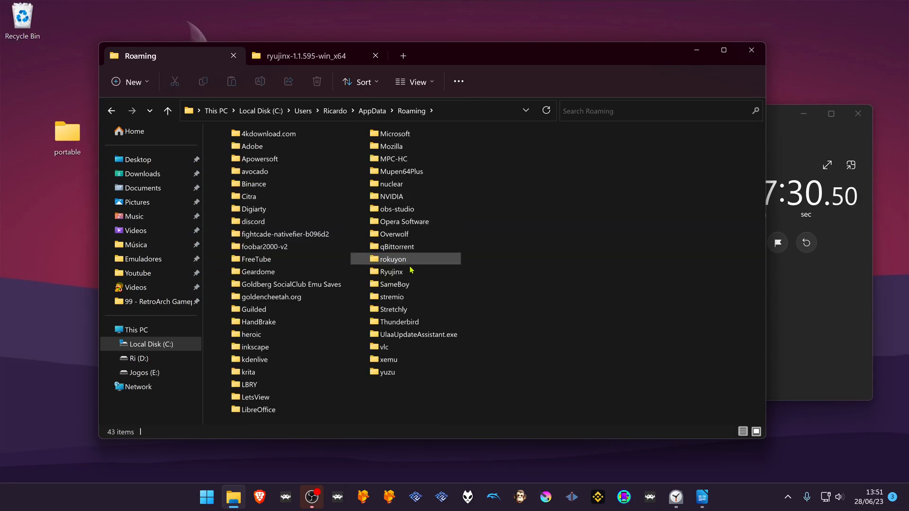
double_click(392, 272)
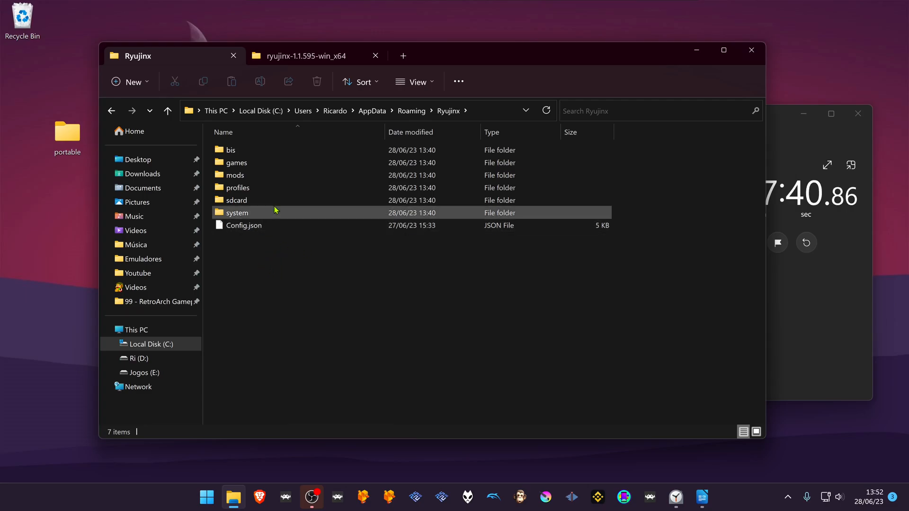
Add a 'portable' folder in ryujinx-1.1.595-win_x64 and launch Ryujinx.exe beside it.
click(301, 56)
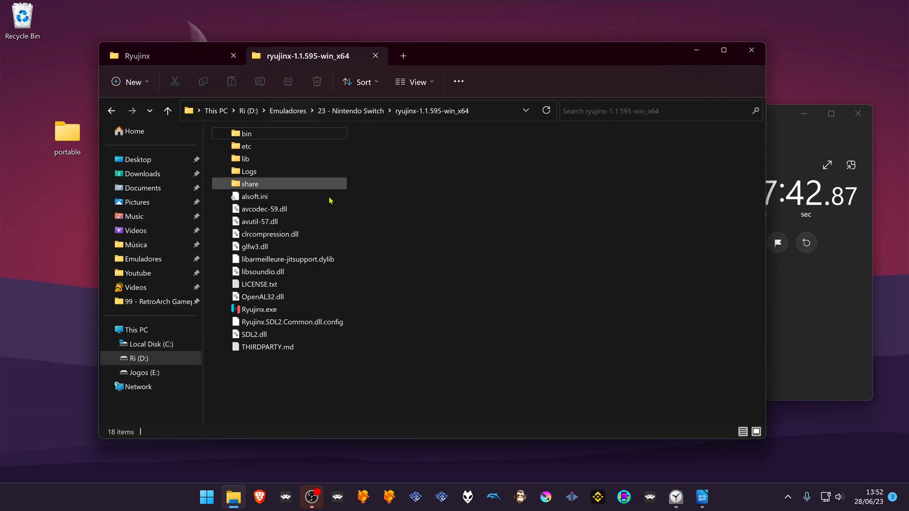
mouse_move(317, 309)
text(portable)
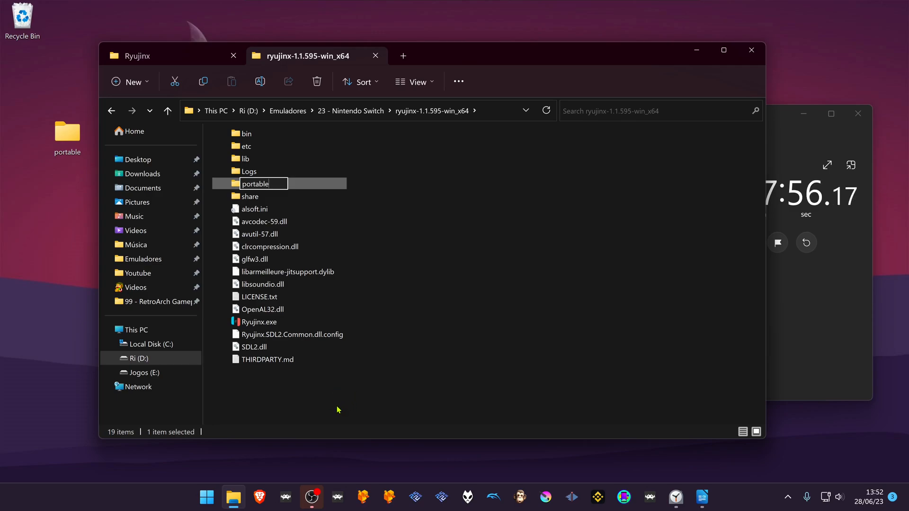
click(257, 322)
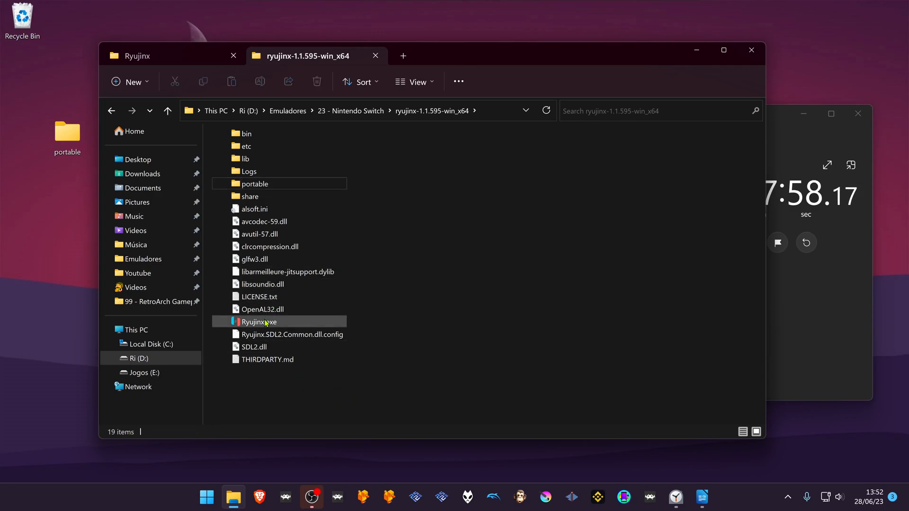
click(259, 322)
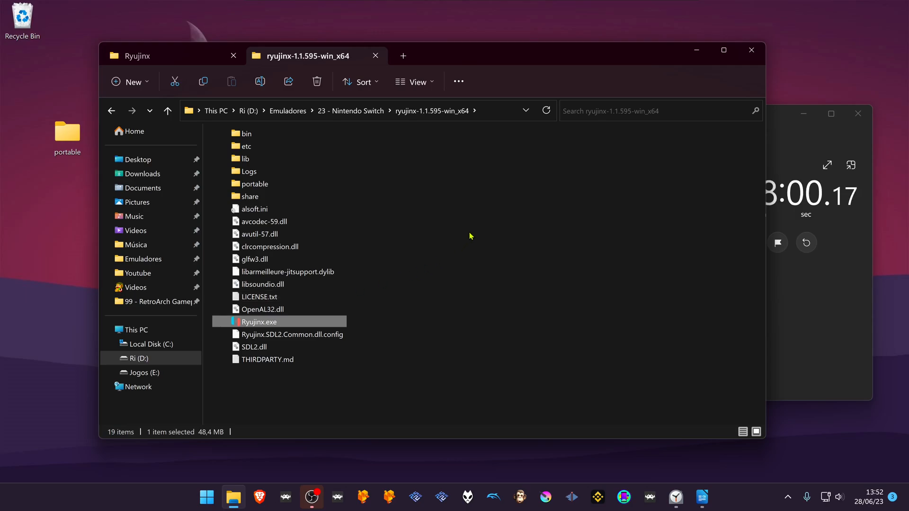
double_click(258, 321)
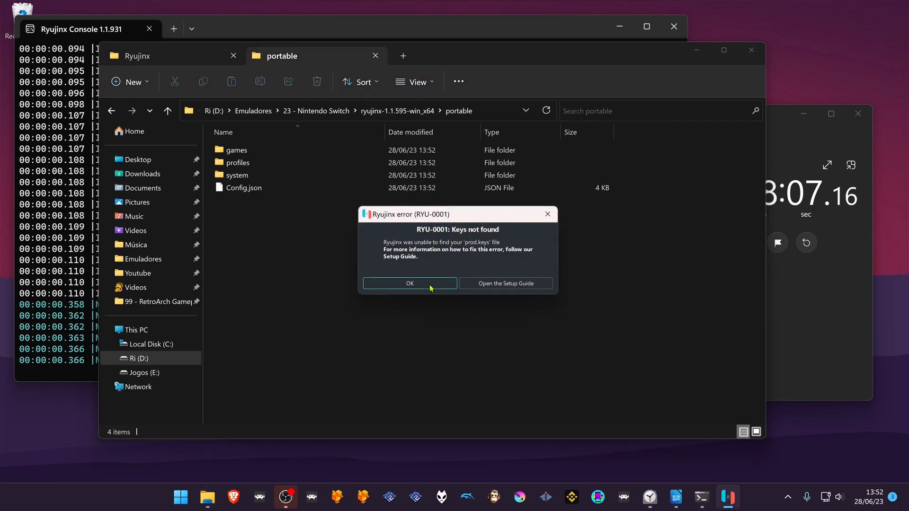
Dismiss Ryujinx's 'Keys not found' error after its first run.
click(409, 284)
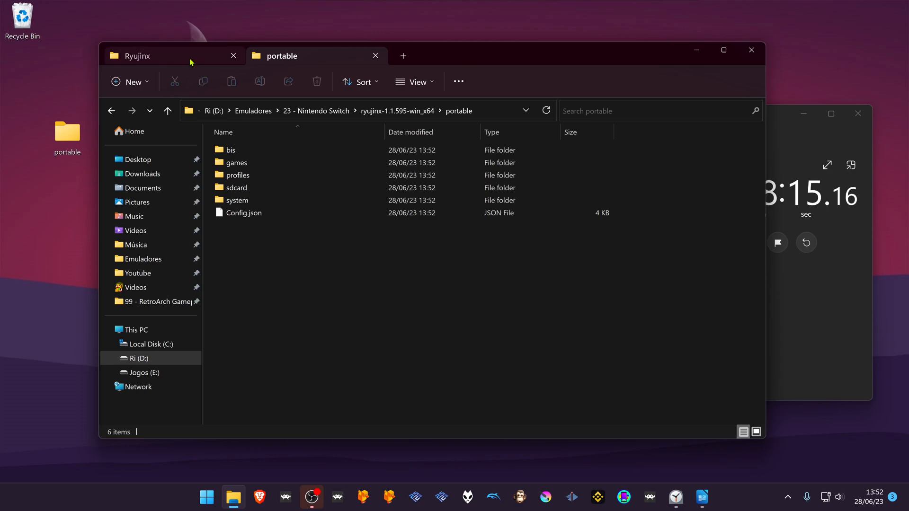
Return to AppData Roaming to remove the old Ryujinx folder.
click(144, 55)
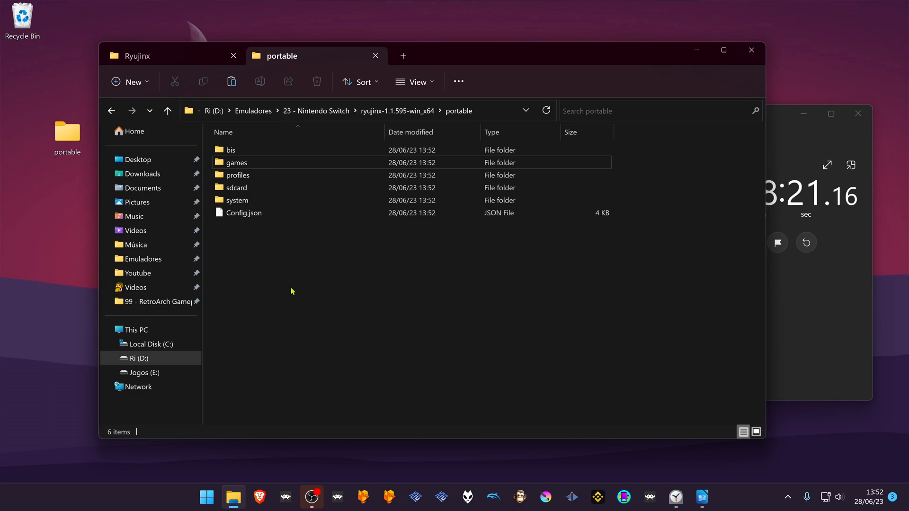
mouse_move(285, 285)
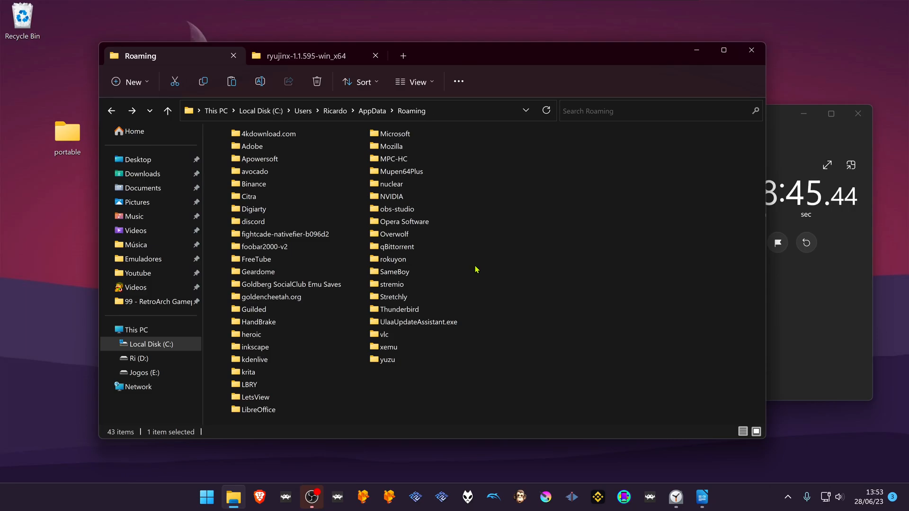
Relaunch Ryujinx.exe from the install folder so it reports Launch Mode: Portable.
click(301, 56)
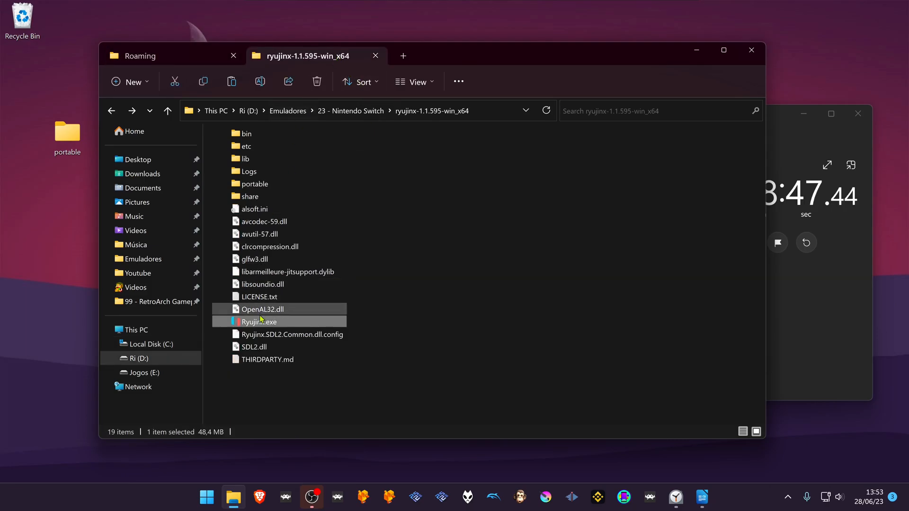
double_click(259, 322)
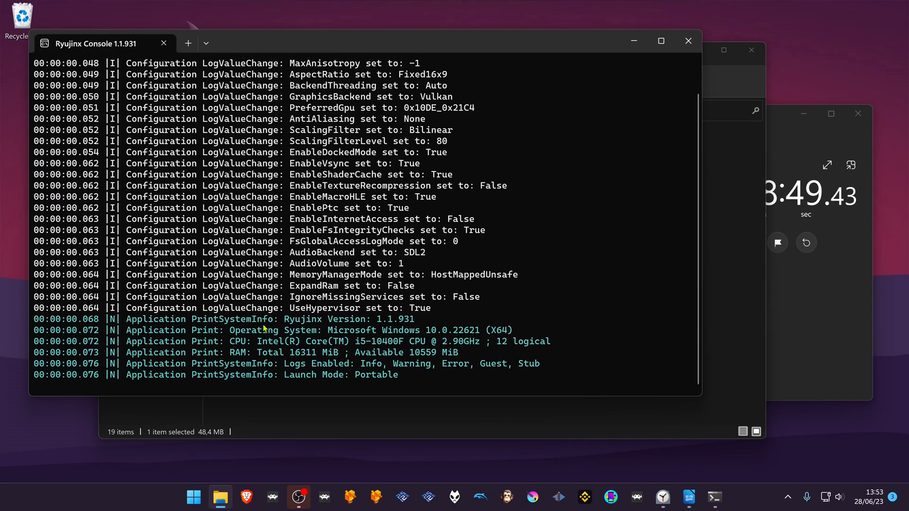